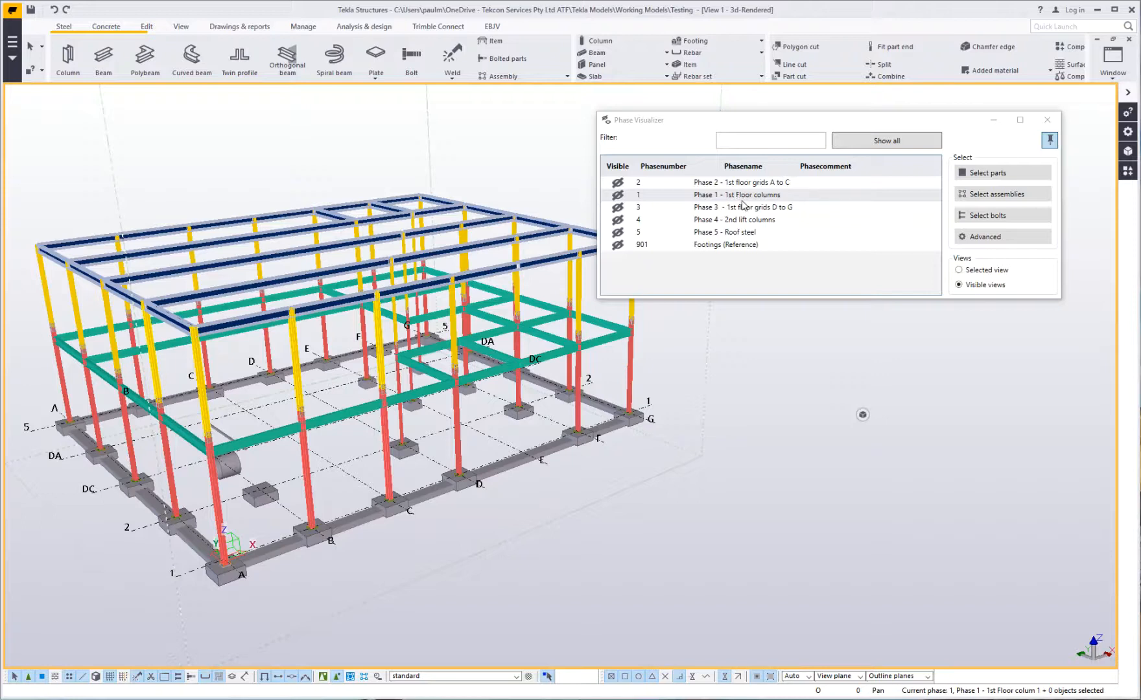
# Isolate Phase 2 - 1st floor grids A to C via its visibility icon in the Phase Visualizer.
pyautogui.click(742, 206)
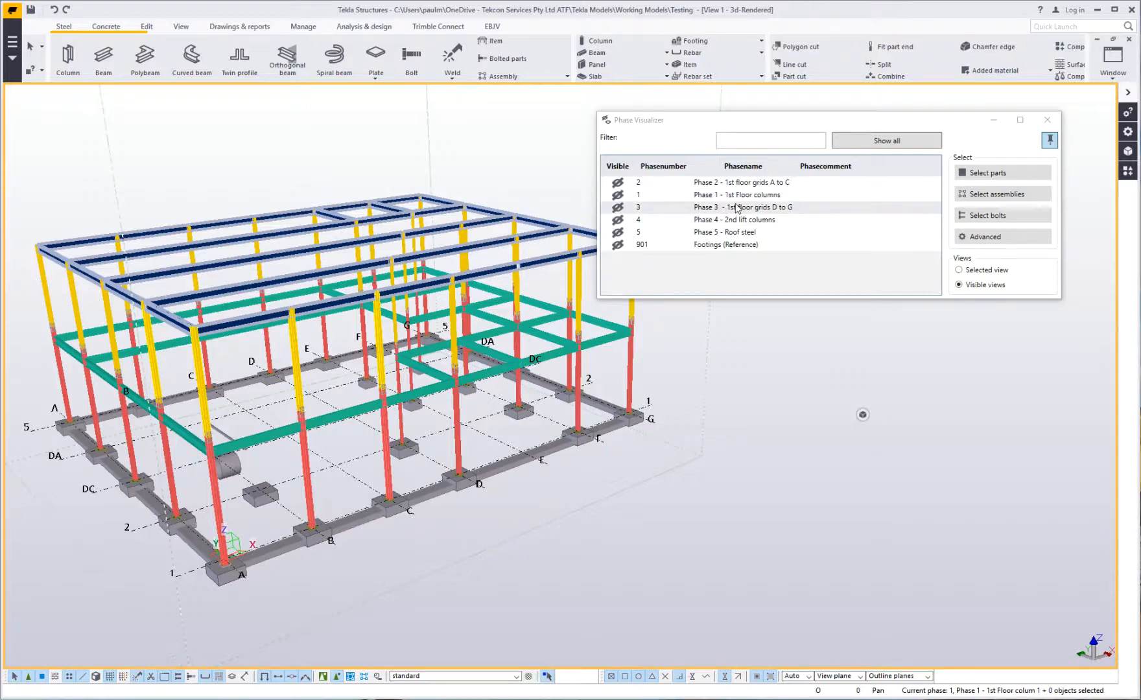
pyautogui.click(737, 195)
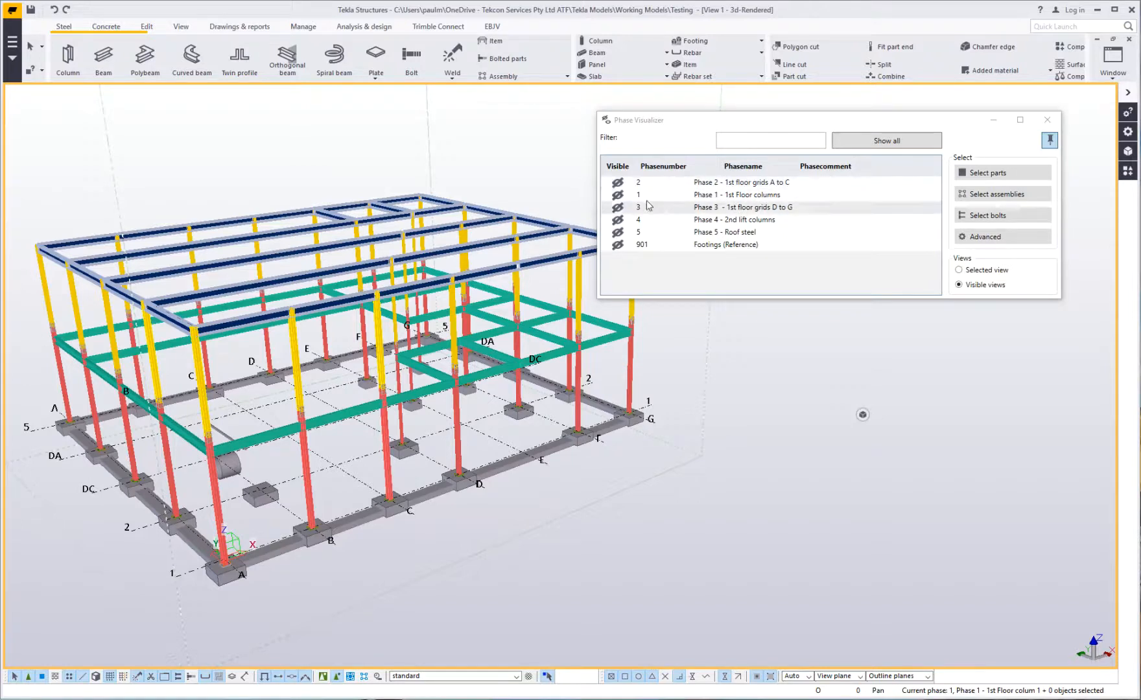
pyautogui.moveTo(735, 221)
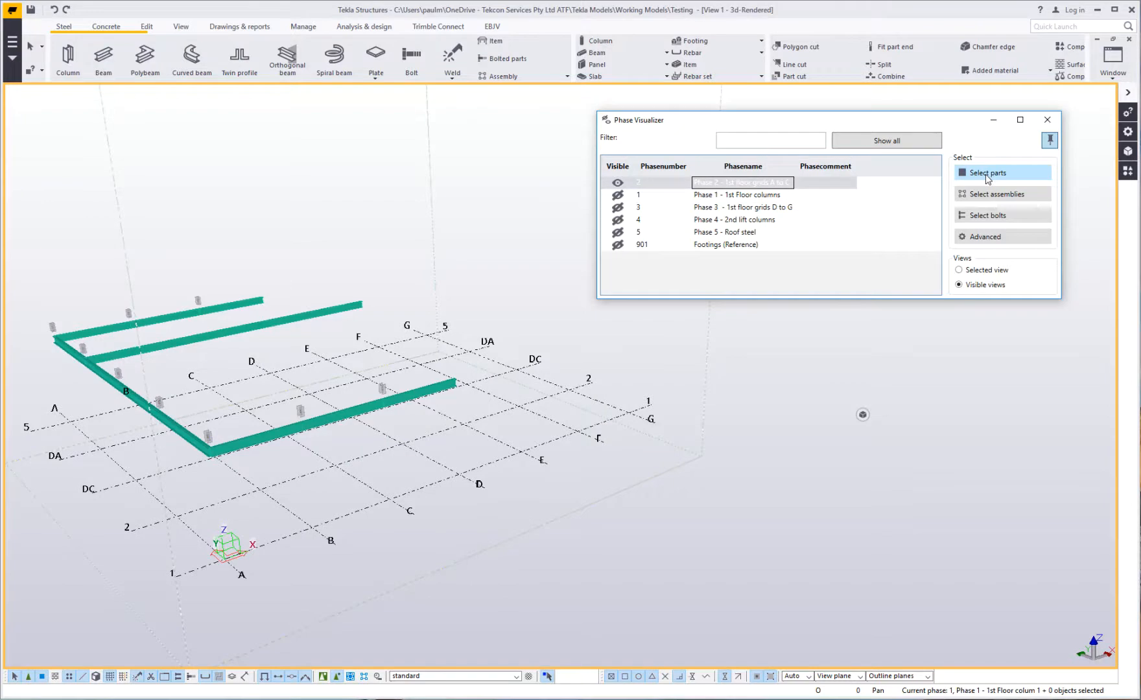
# Select all parts and then the assemblies of Phase 2.
pyautogui.click(1000, 193)
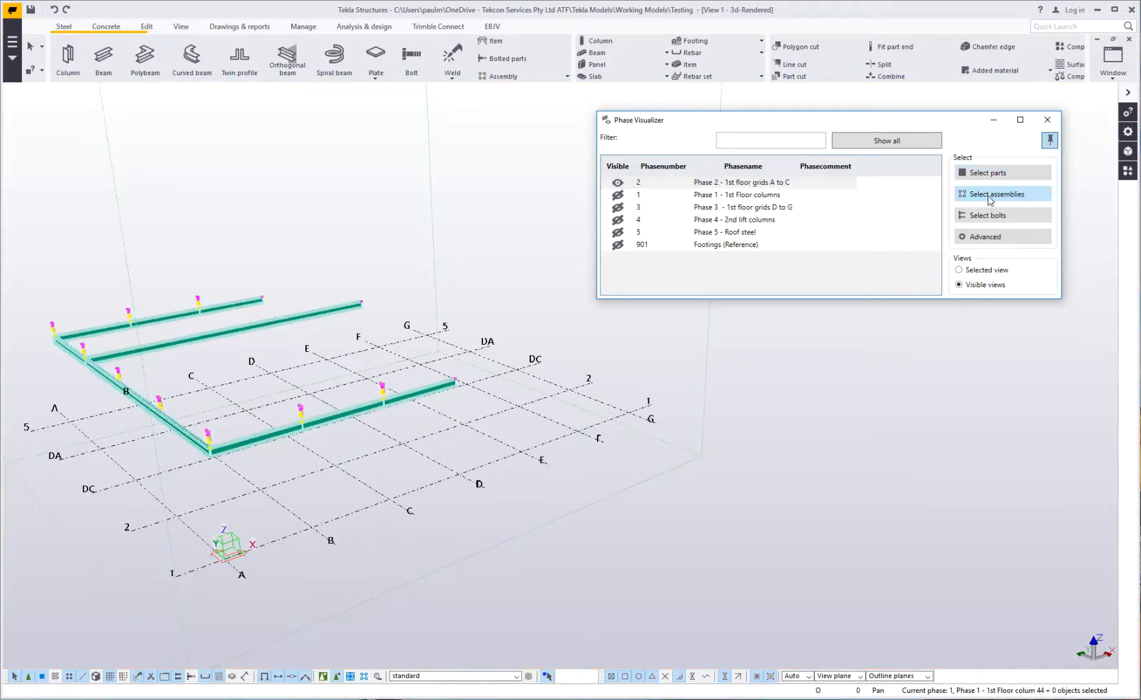
pyautogui.click(987, 215)
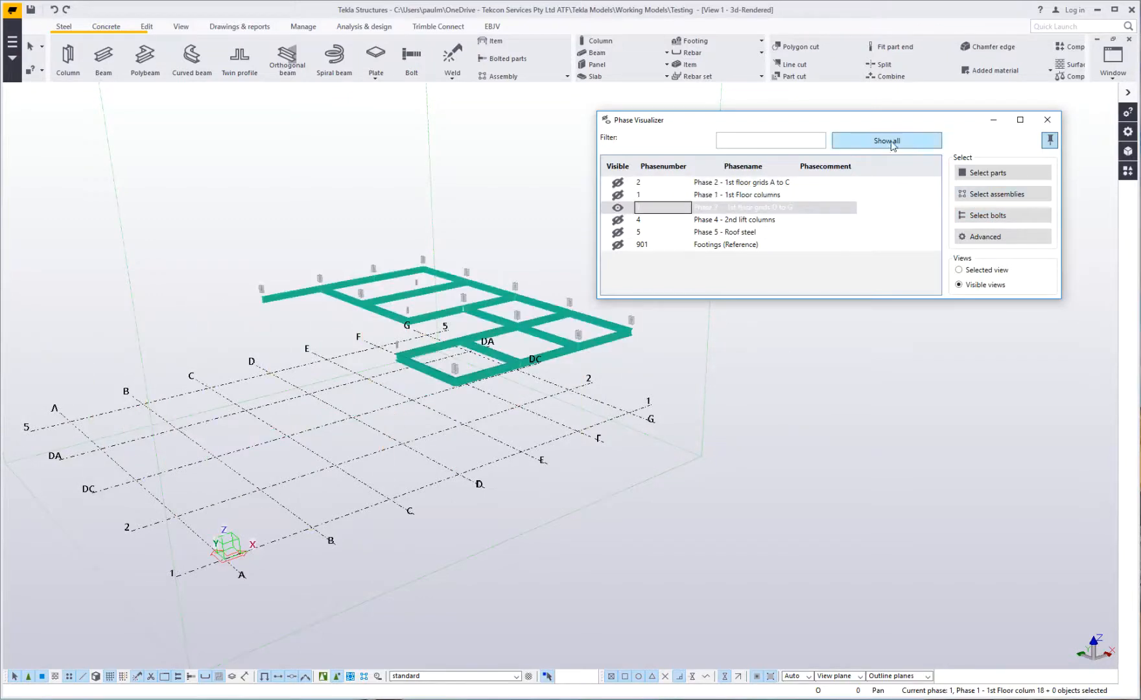
# Show all phases again and filter the phase list by the name fragment '1st'.
pyautogui.click(885, 140)
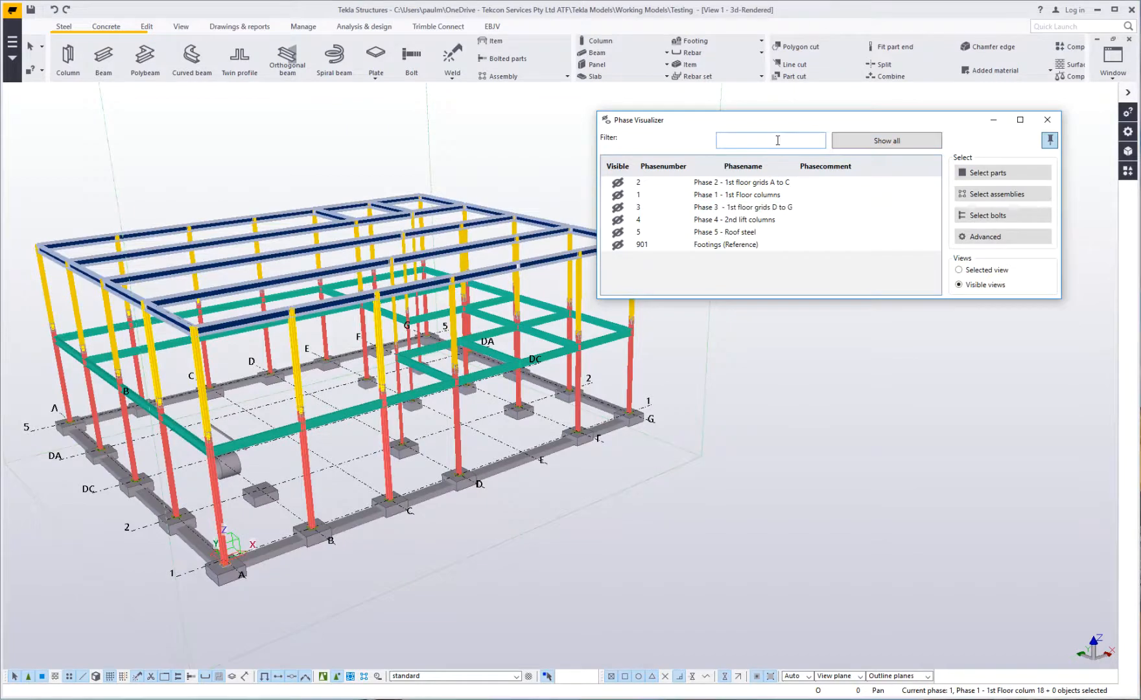
pyautogui.write('1st')
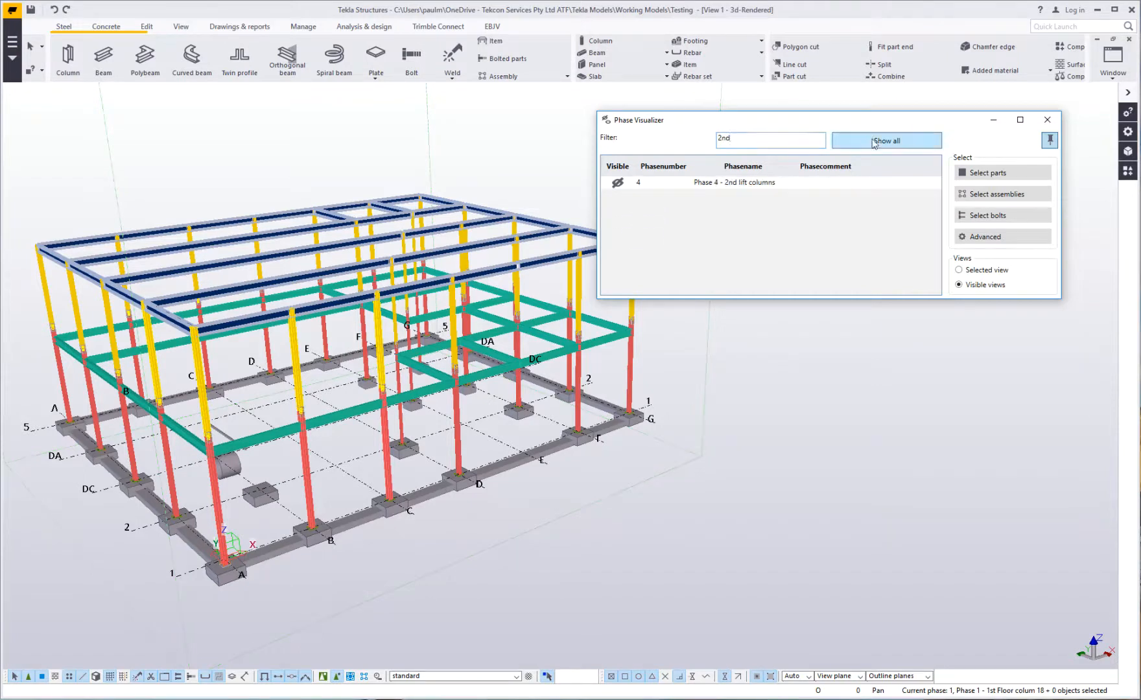
pyautogui.click(885, 140)
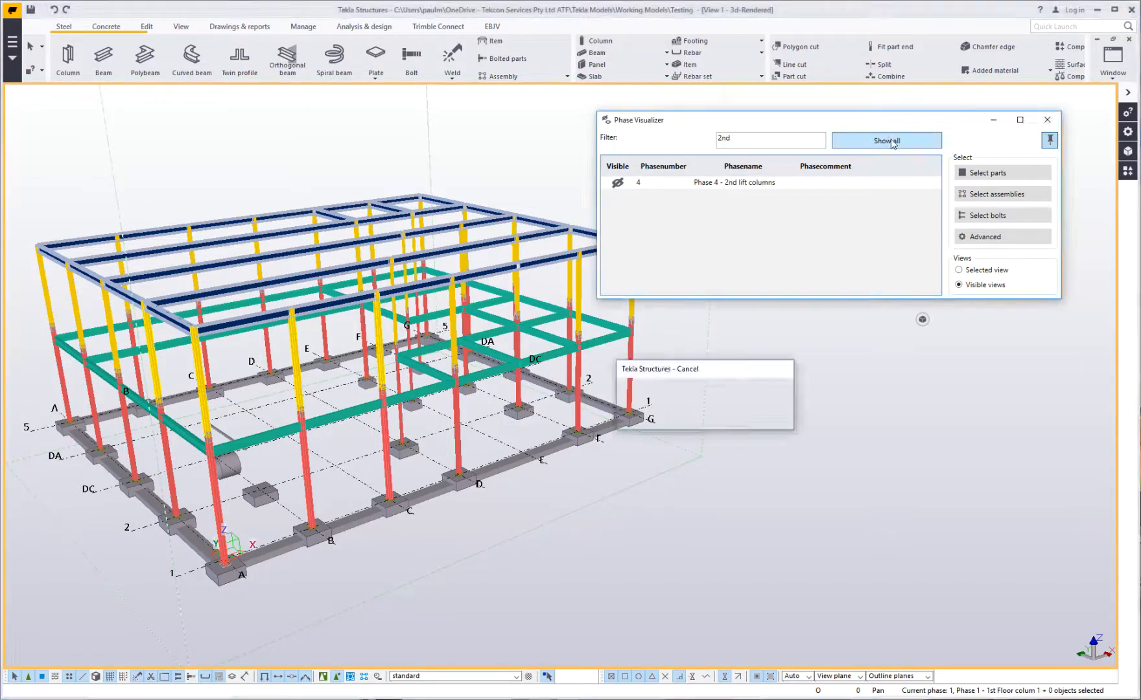
pyautogui.click(886, 139)
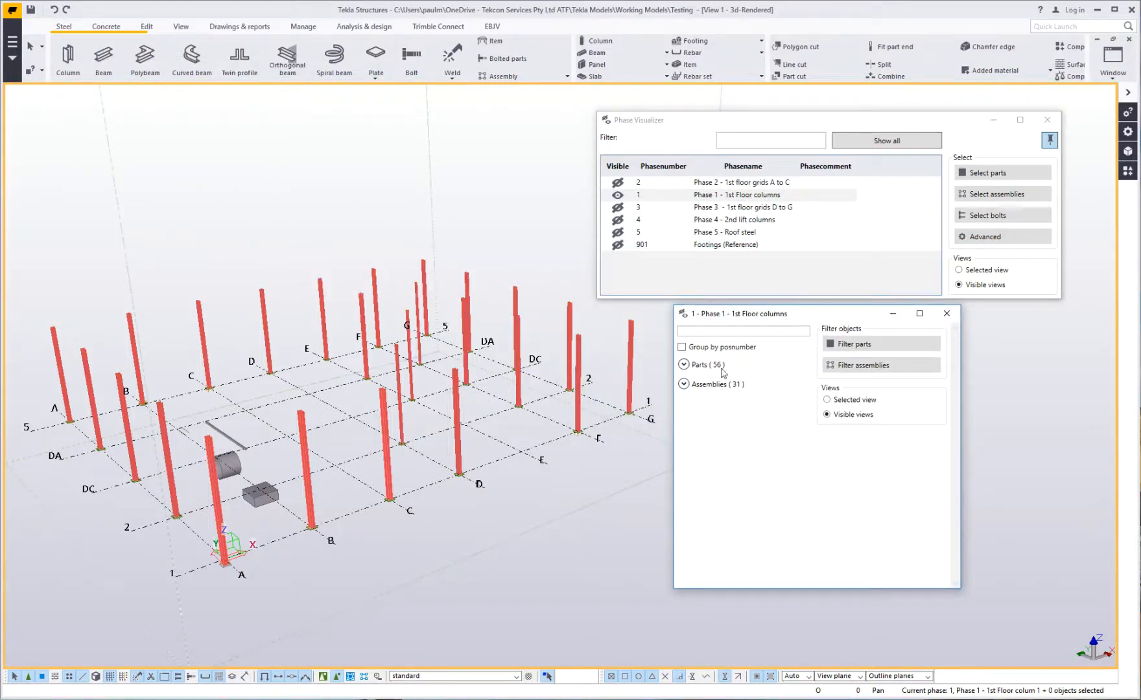
# Expand Phase 1's 56-part list in the Advanced dialog and filter it to position M9.
pyautogui.click(685, 364)
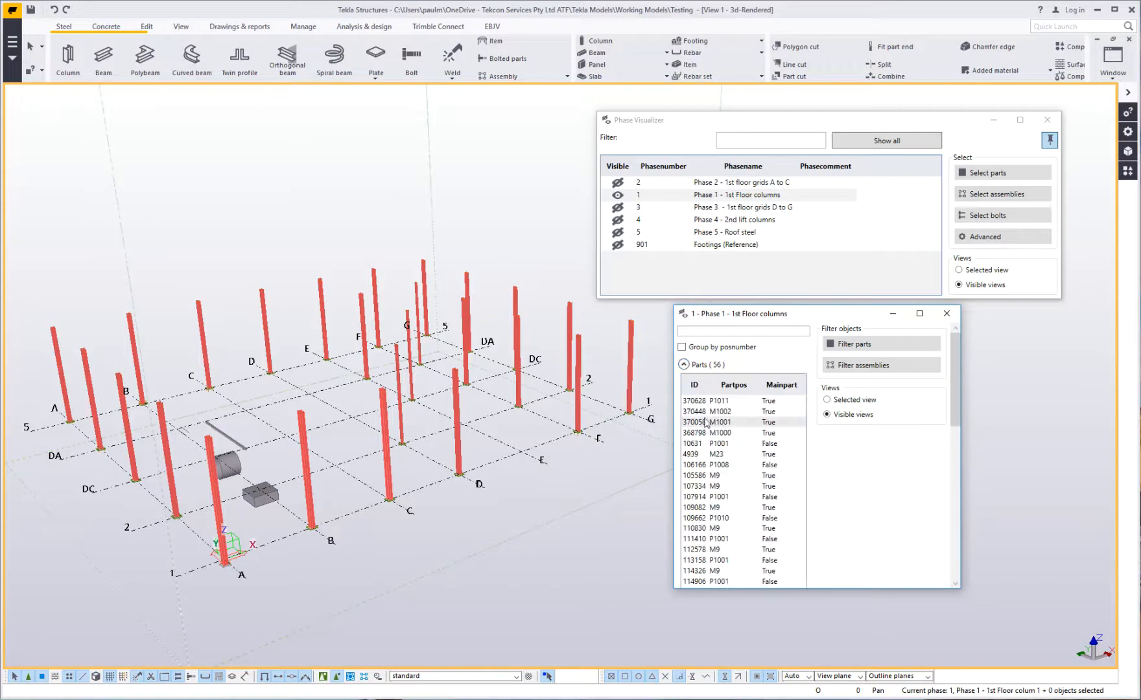
pyautogui.click(727, 464)
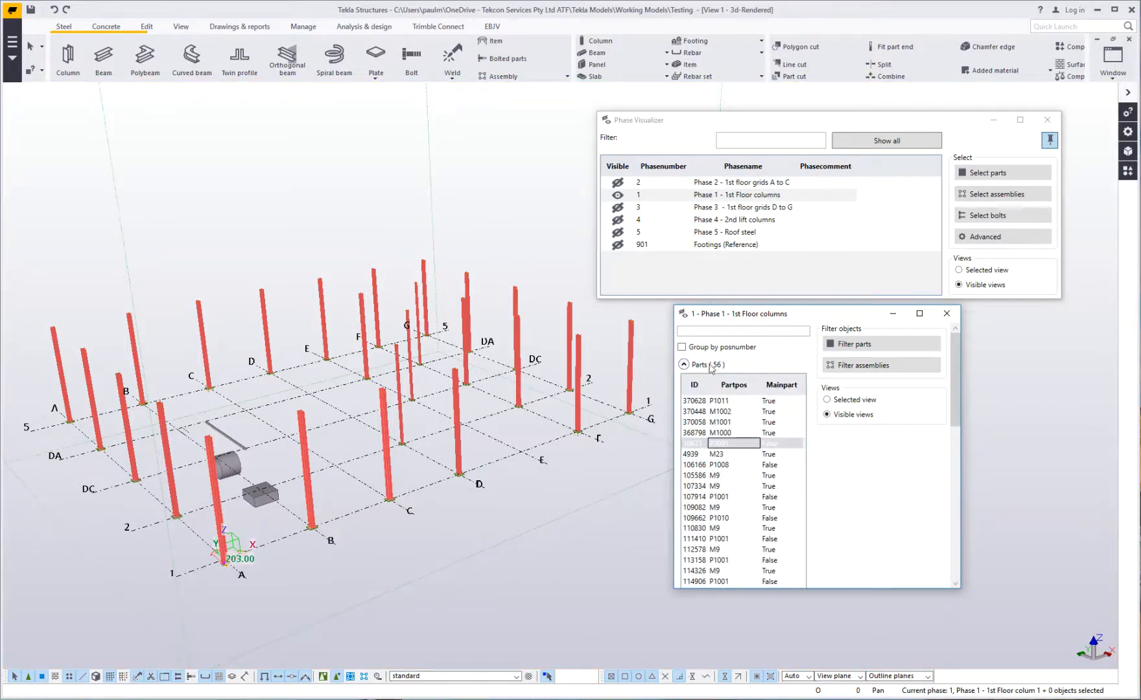
pyautogui.click(742, 331)
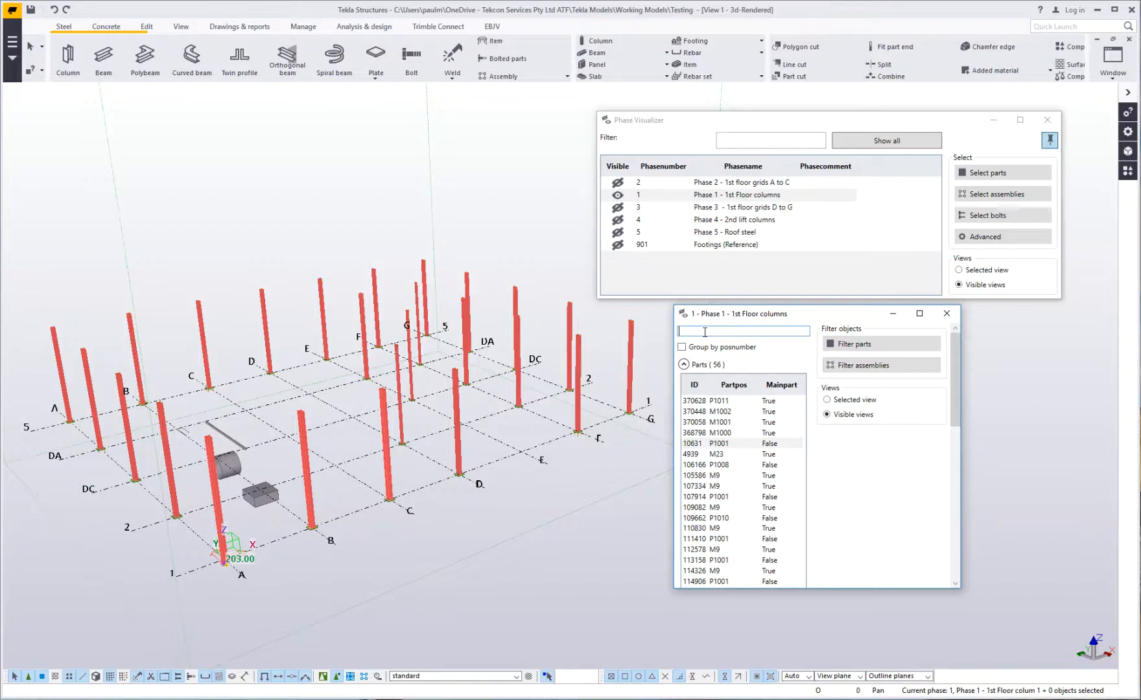
pyautogui.write('M9')
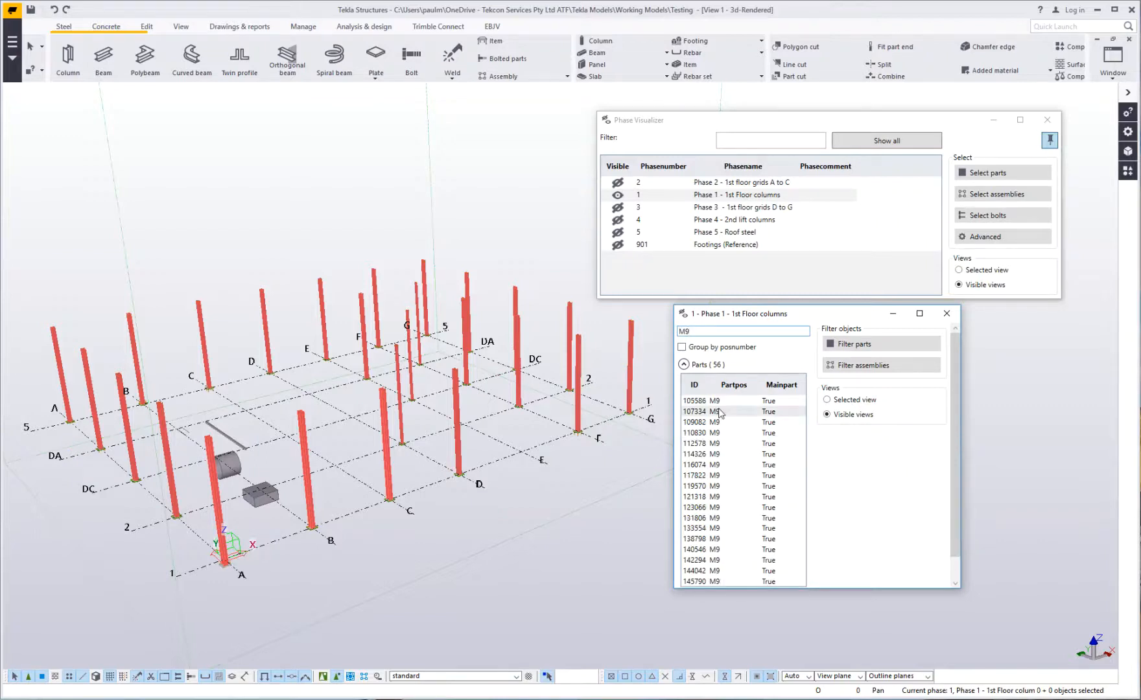
pyautogui.moveTo(697, 377)
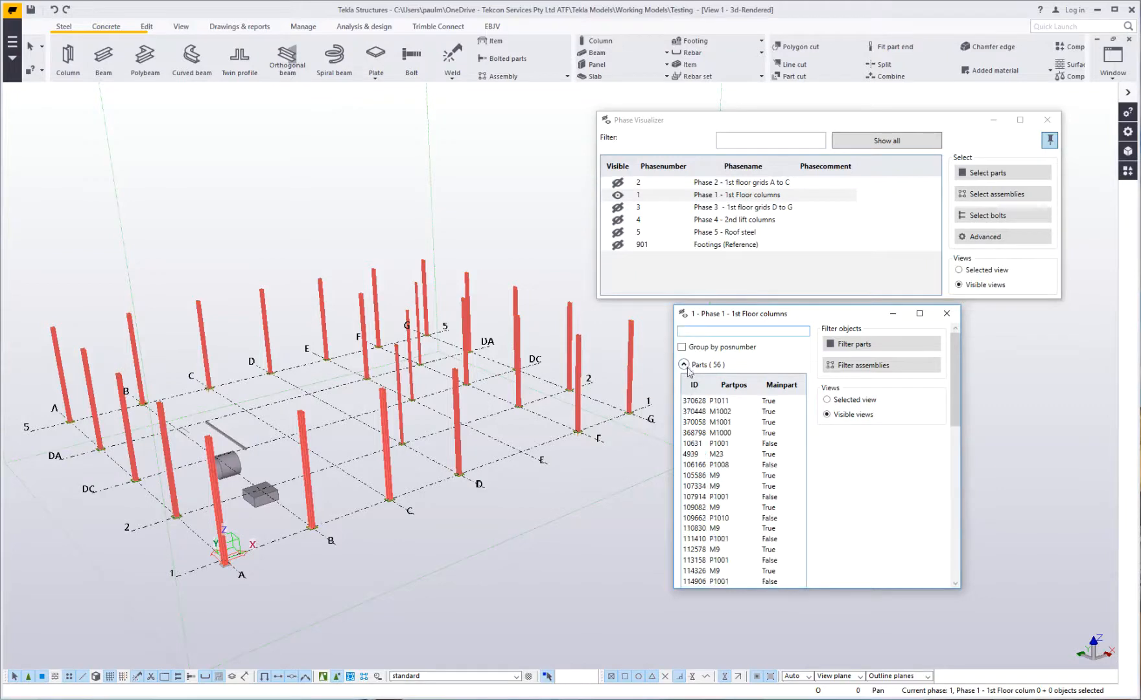
# Group Phase 1's parts by position number, expand the 15 groups and select the 18 M9 parts.
pyautogui.click(681, 347)
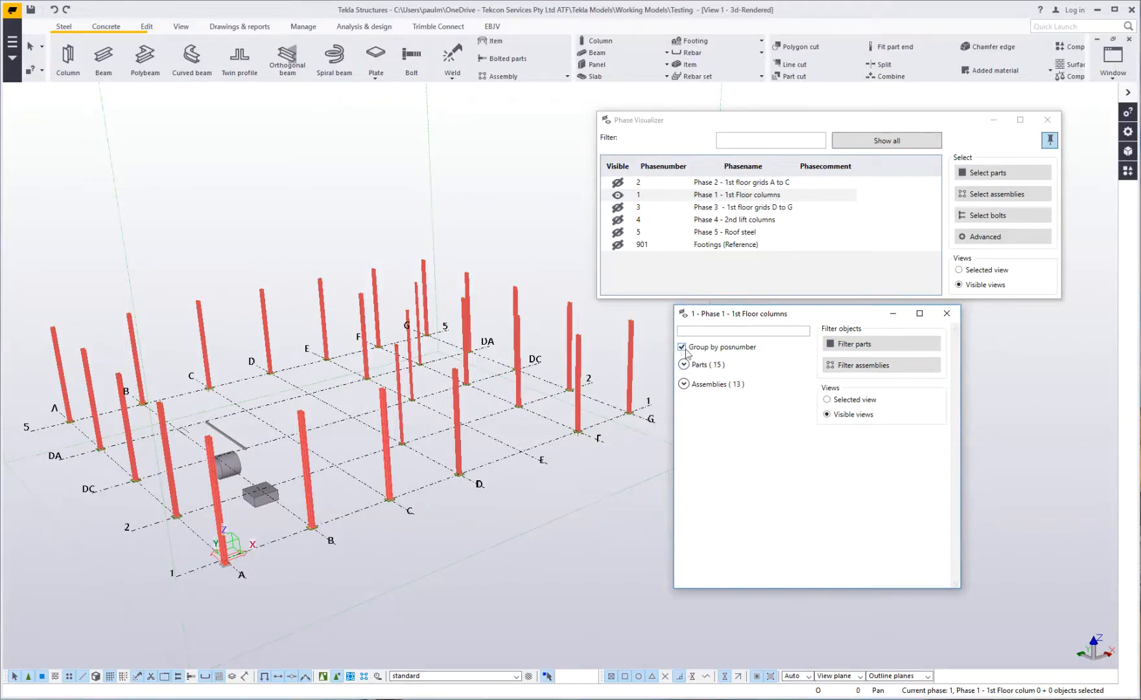
pyautogui.click(683, 364)
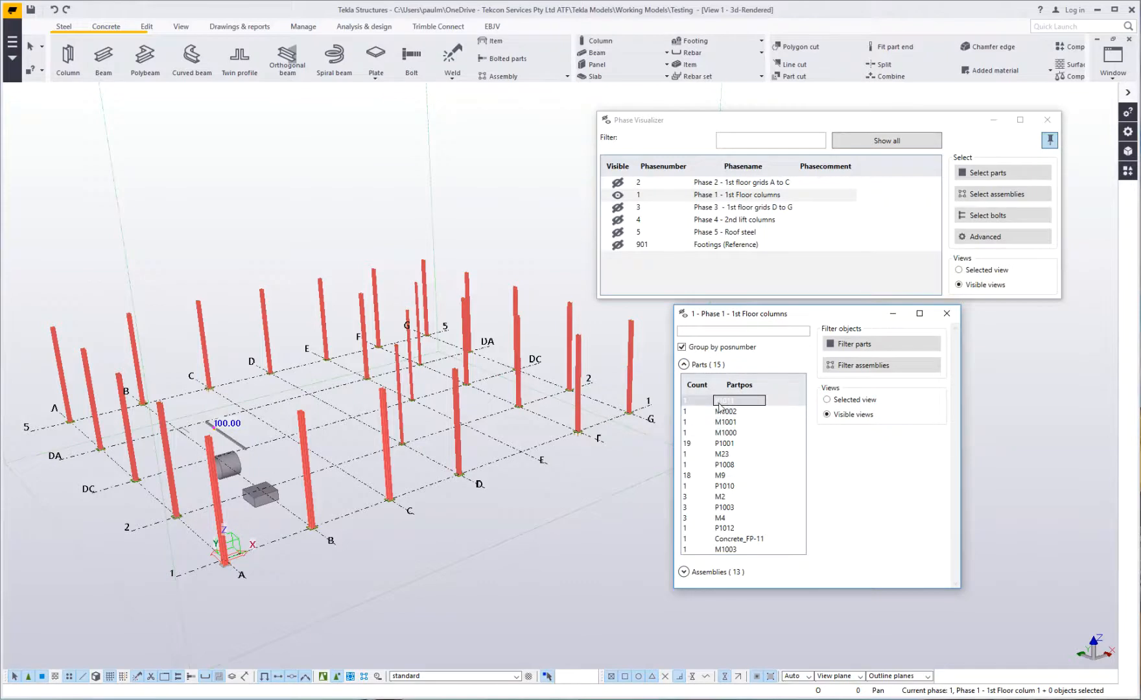
pyautogui.scroll(-3)
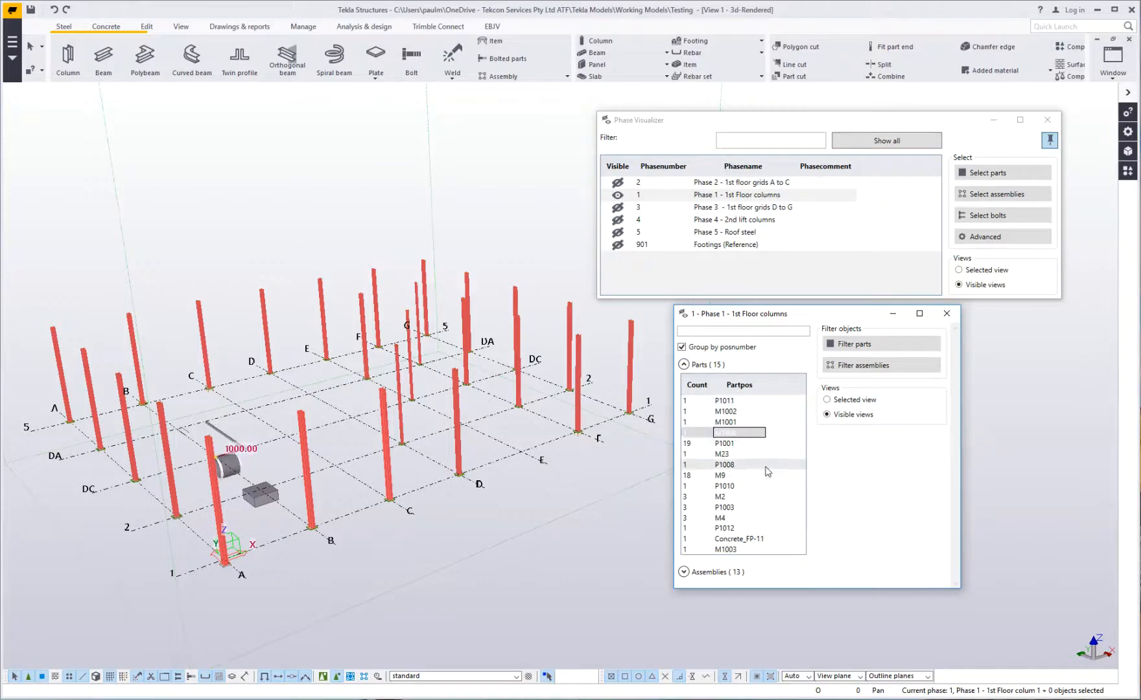
pyautogui.click(721, 476)
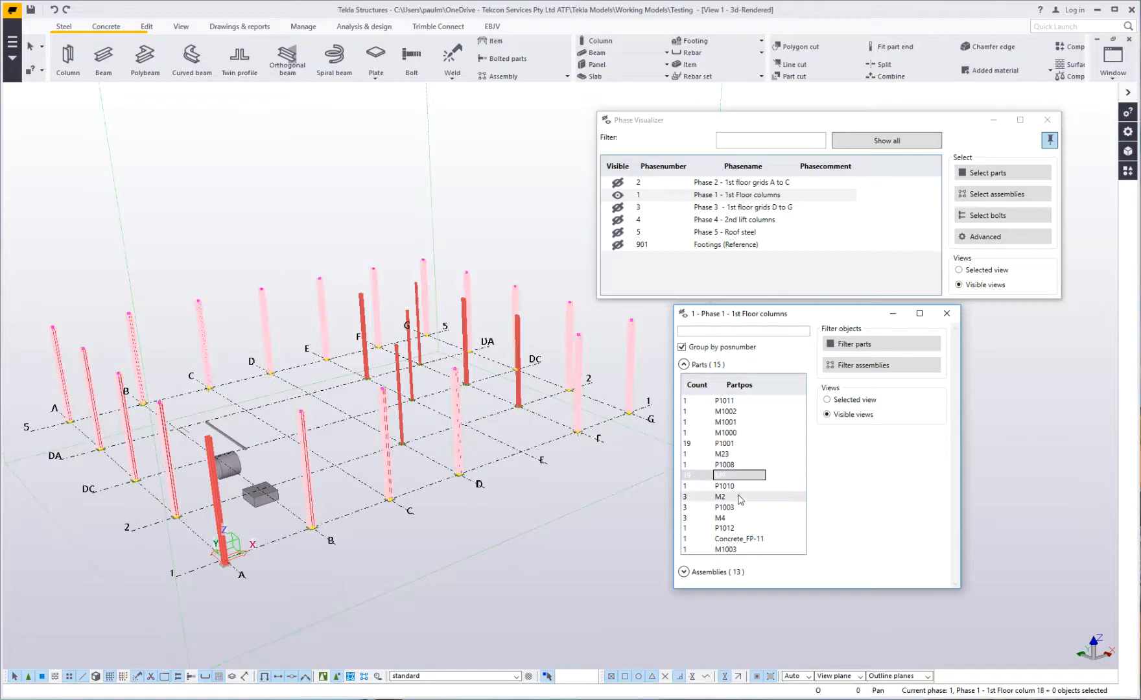
# Show only the three M2 parts, select the P1003 parts, then list the 13 assembly groups.
pyautogui.click(853, 343)
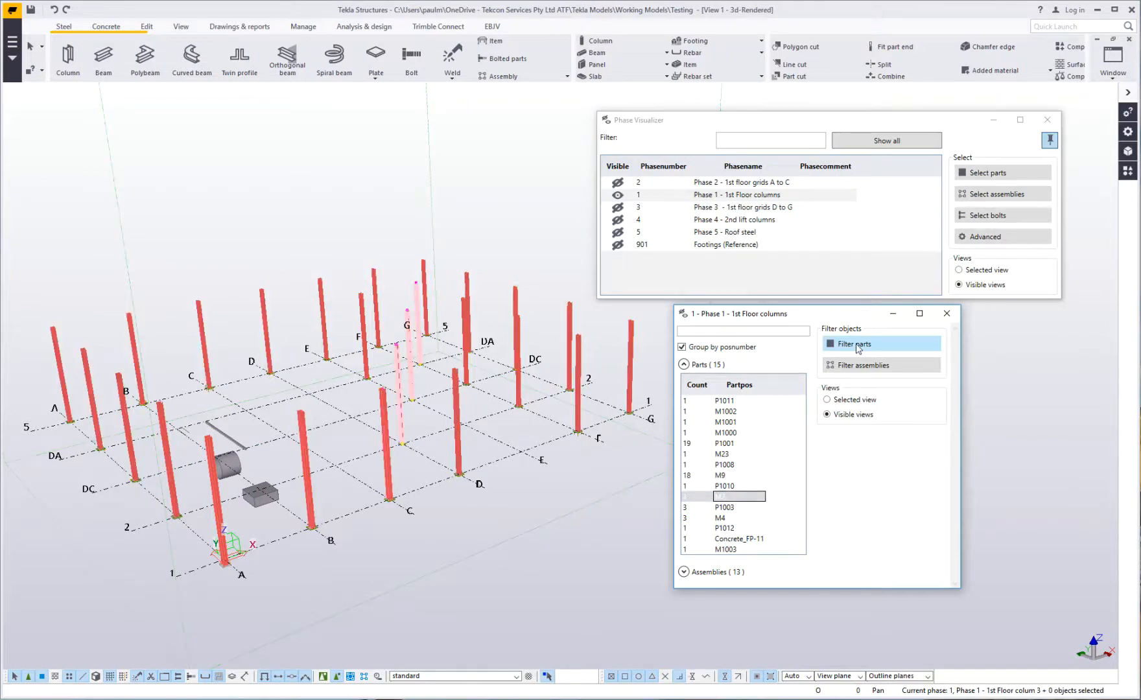
pyautogui.click(854, 344)
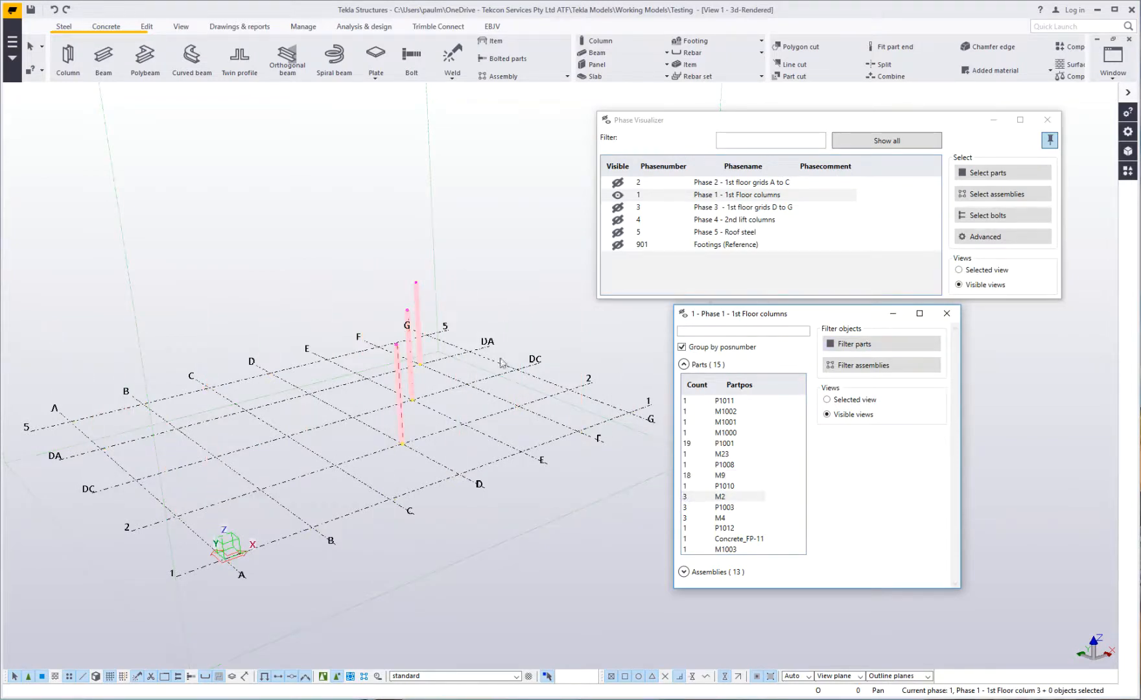
pyautogui.click(723, 507)
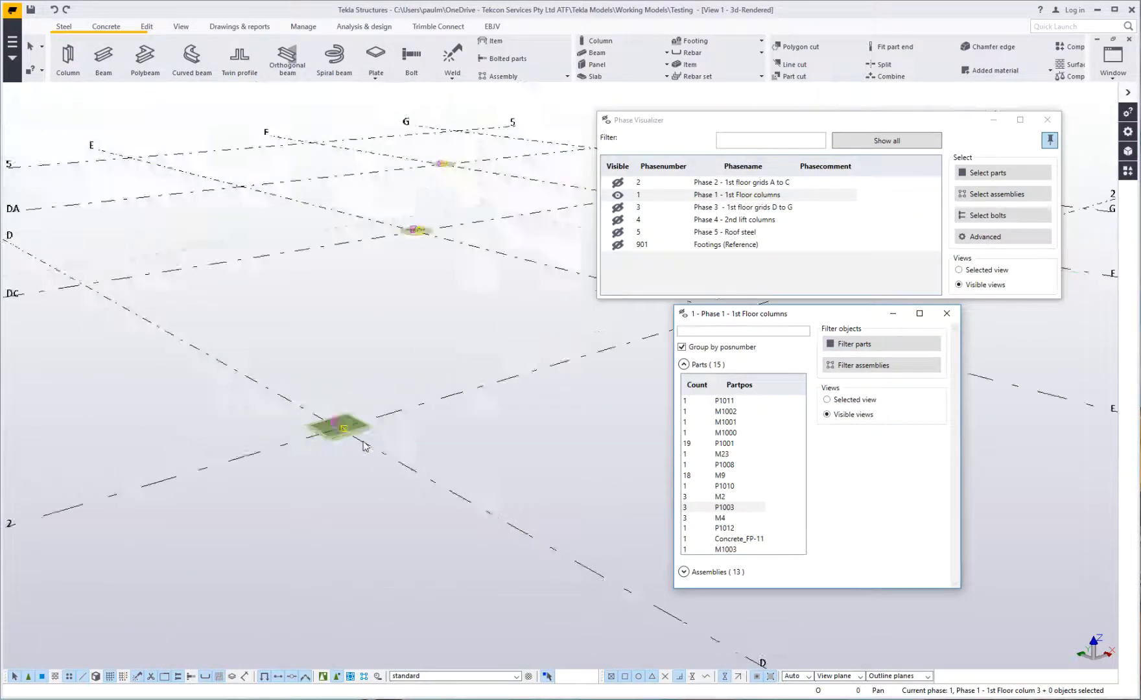
pyautogui.click(683, 364)
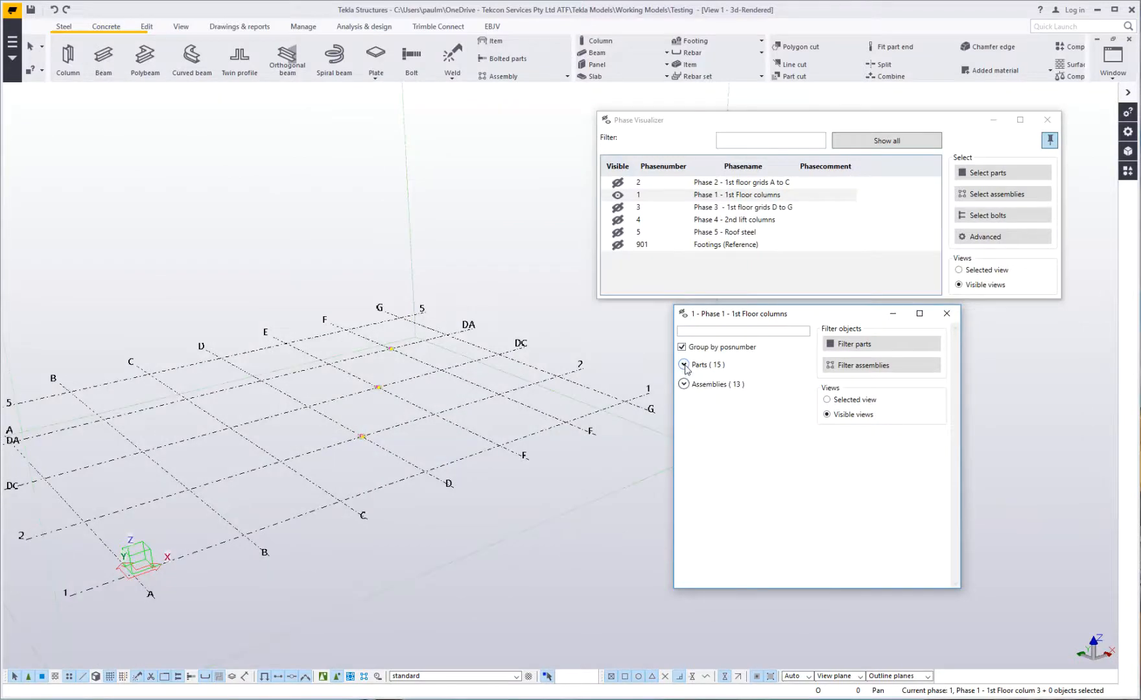
pyautogui.click(684, 384)
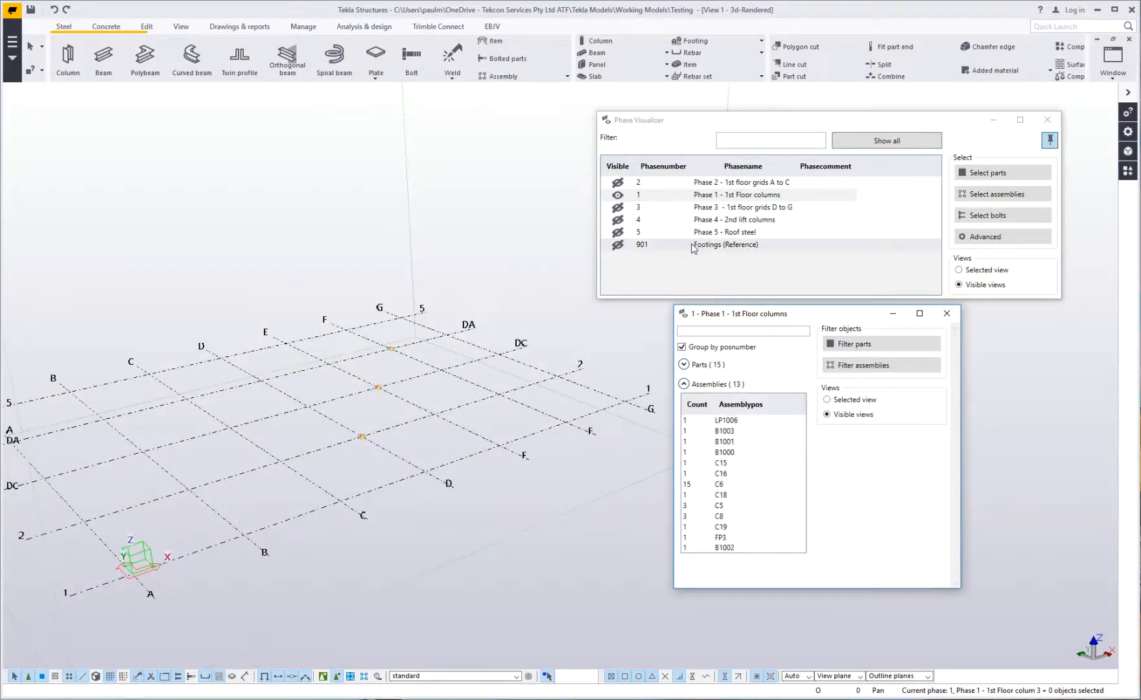